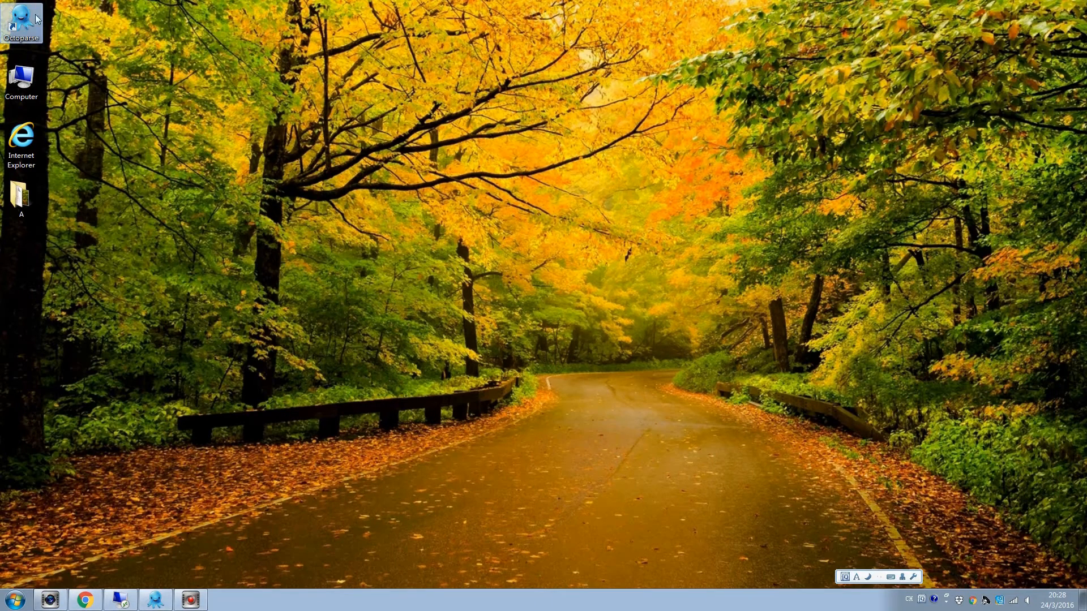
Launch Octoparse from its desktop icon
double_click(21, 14)
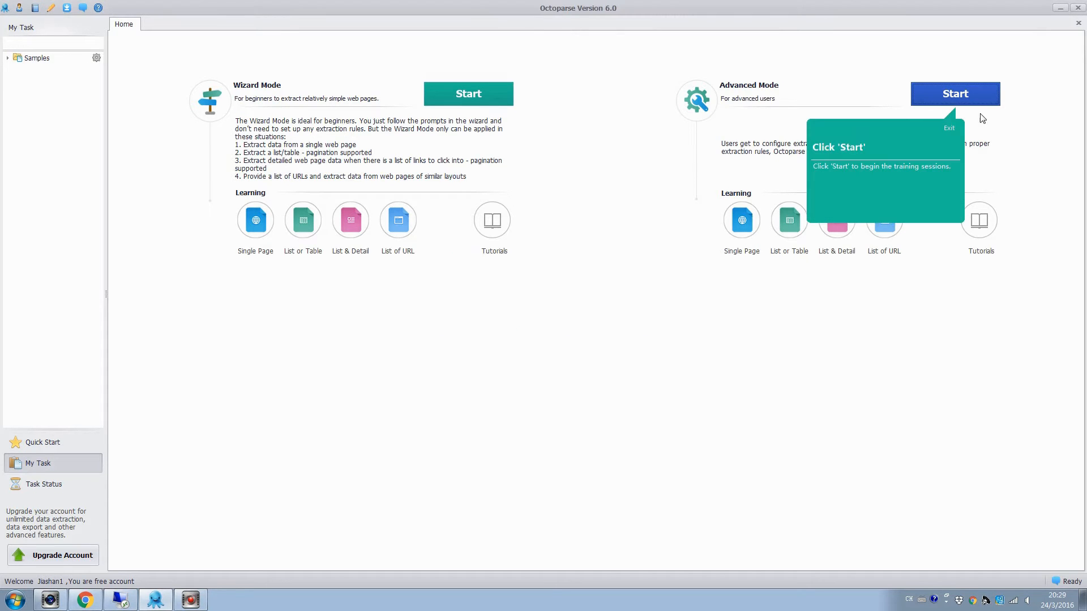
Create an advanced-mode task named 'AdvancedModeUrlListDemo' and reach its Design Workflow step
left_click(954, 94)
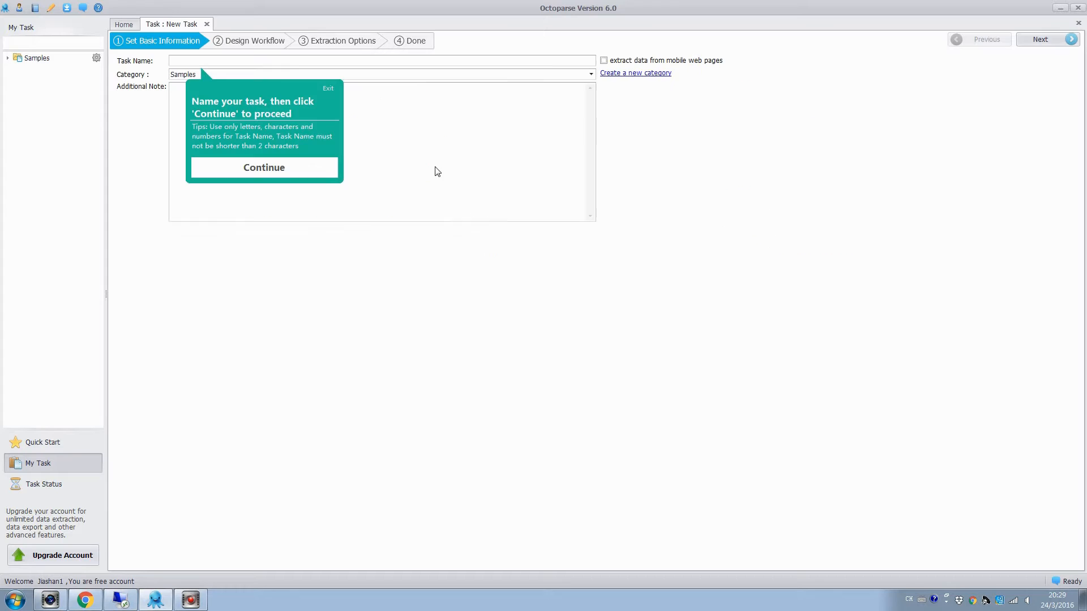
type("AdvancedModeUrlListDemo")
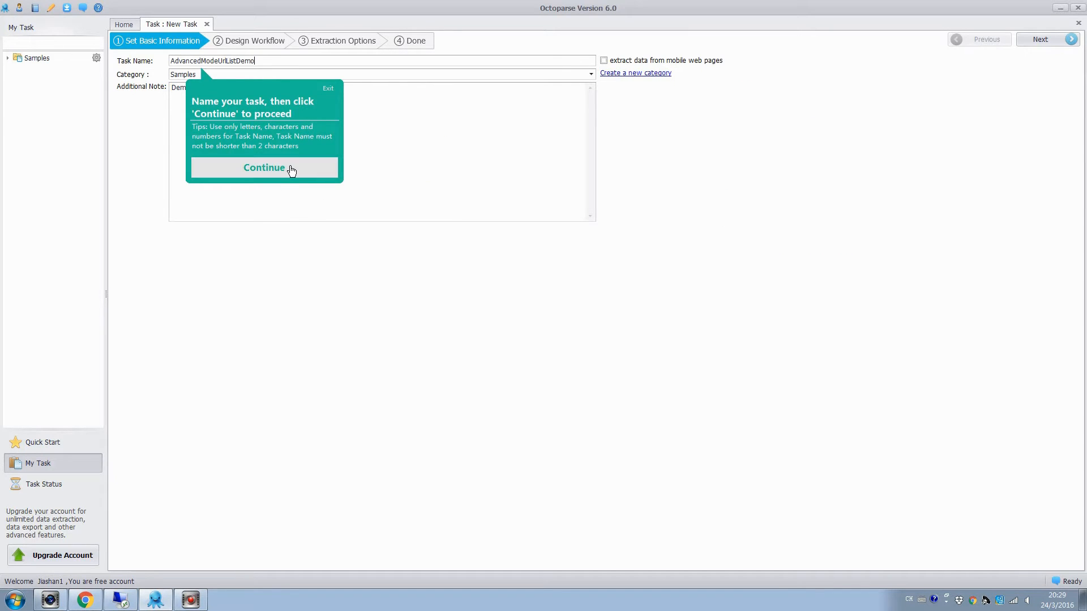
left_click(264, 168)
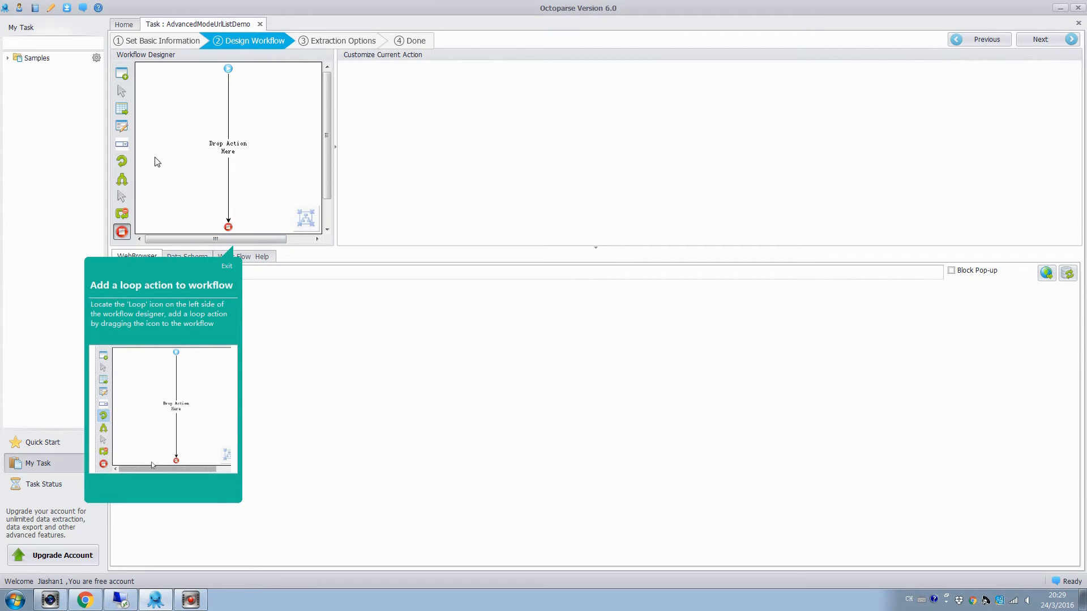
mouse_move(121, 162)
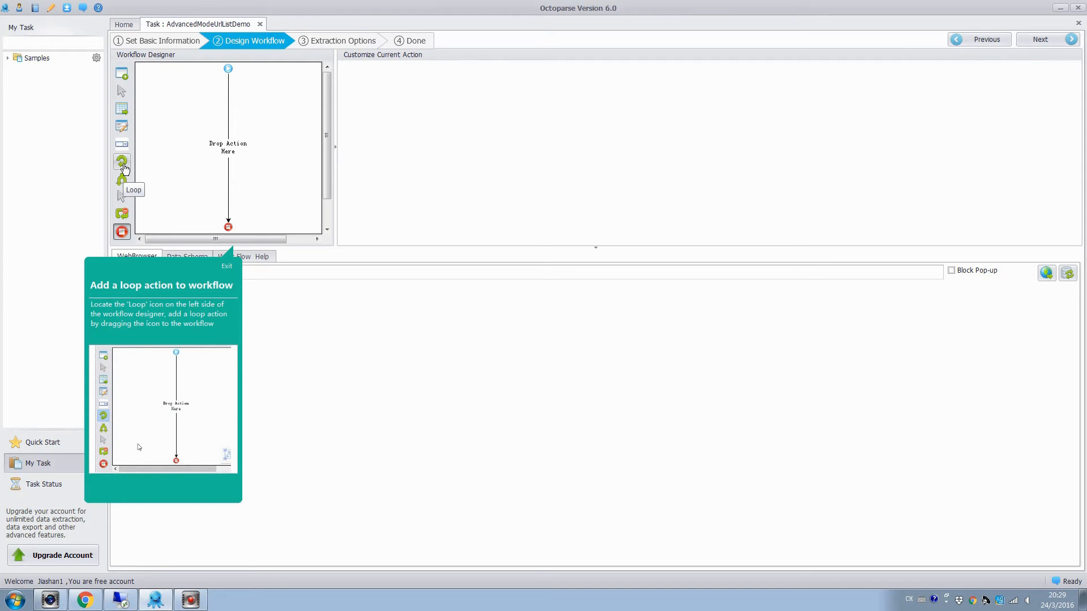
Add a Loop step cycling through a pasted List of URL copied from the sample list
left_click_drag(121, 161, 228, 153)
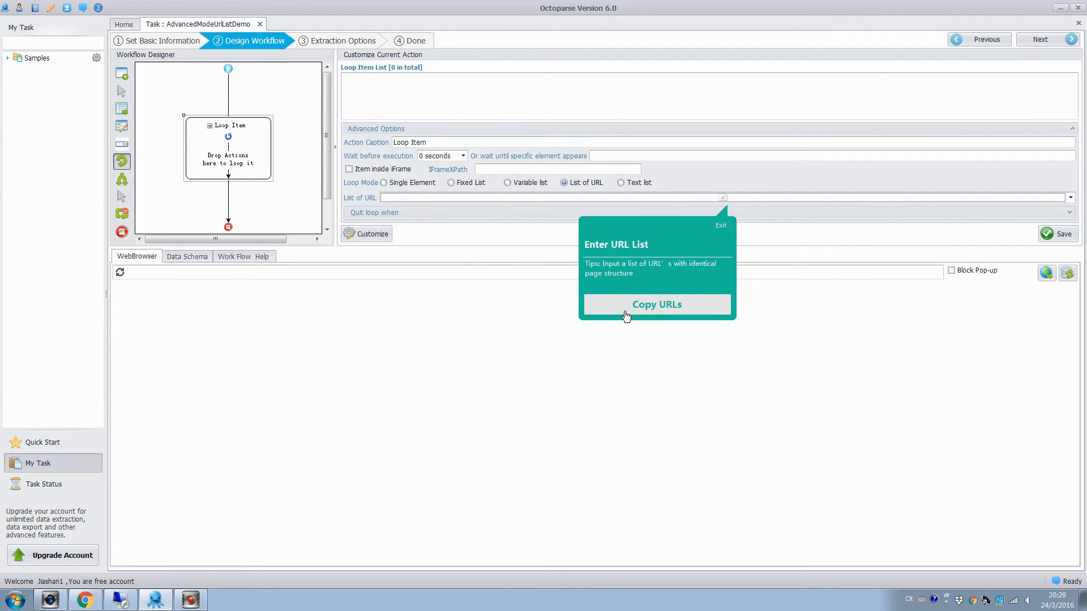
left_click(656, 304)
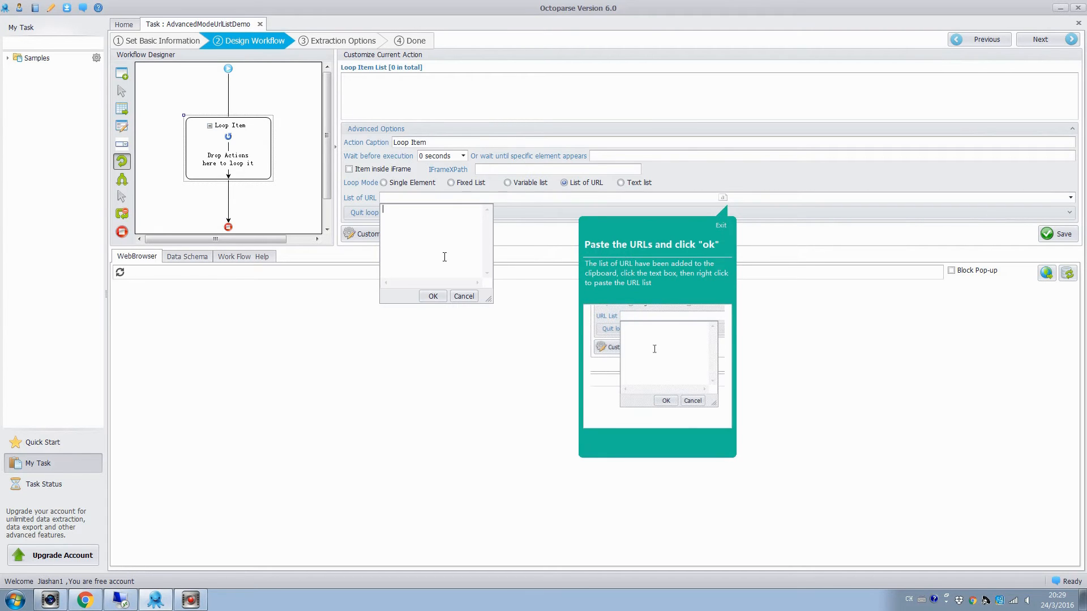
right_click(435, 257)
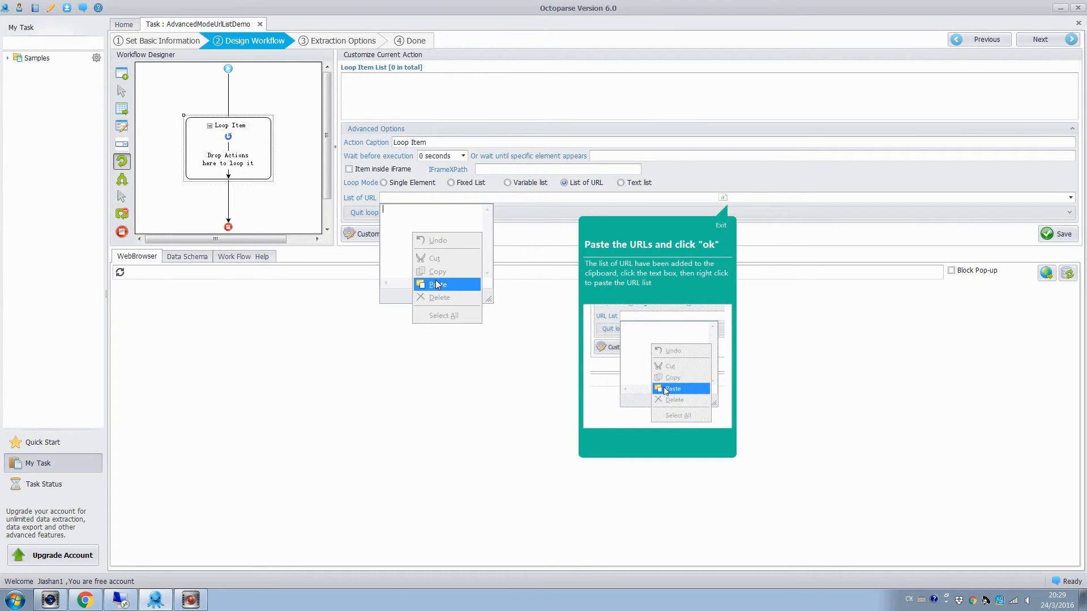
left_click(437, 284)
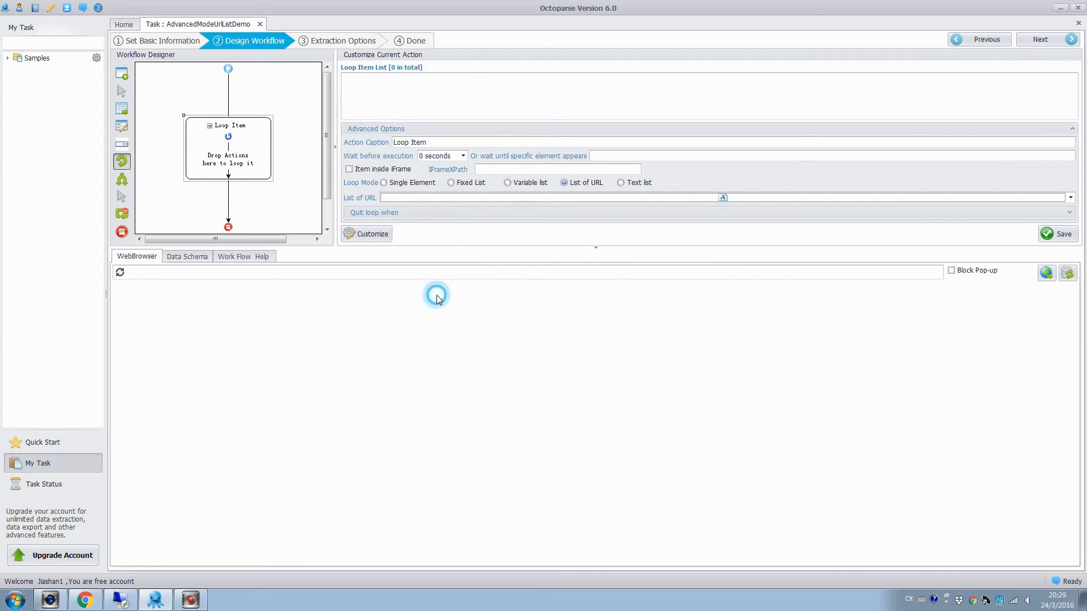
left_click(1060, 233)
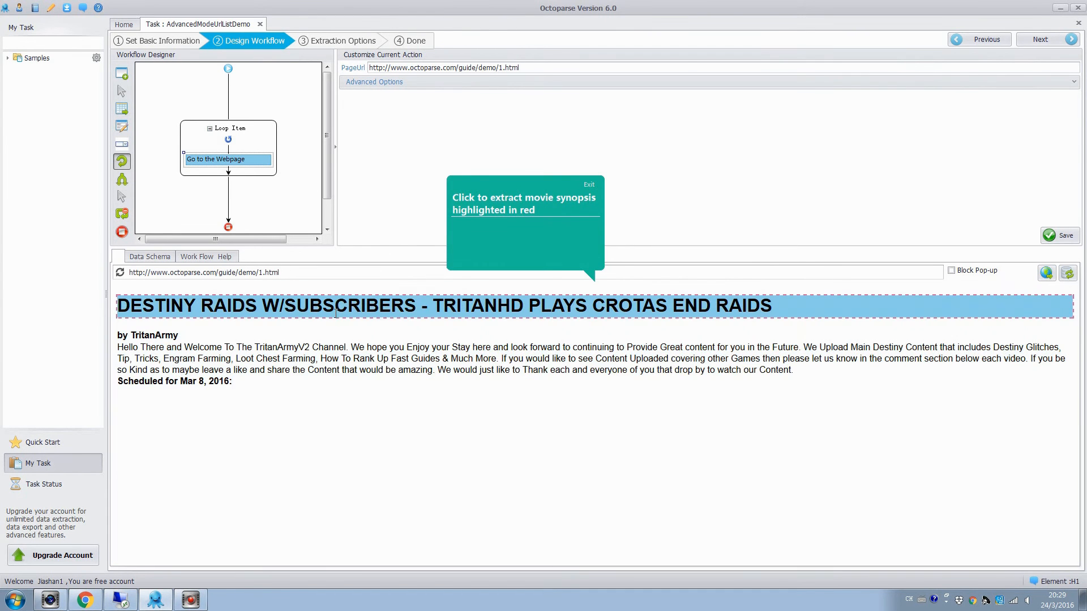
Extract the description paragraph's plain text as a second field alongside the title
left_click(444, 305)
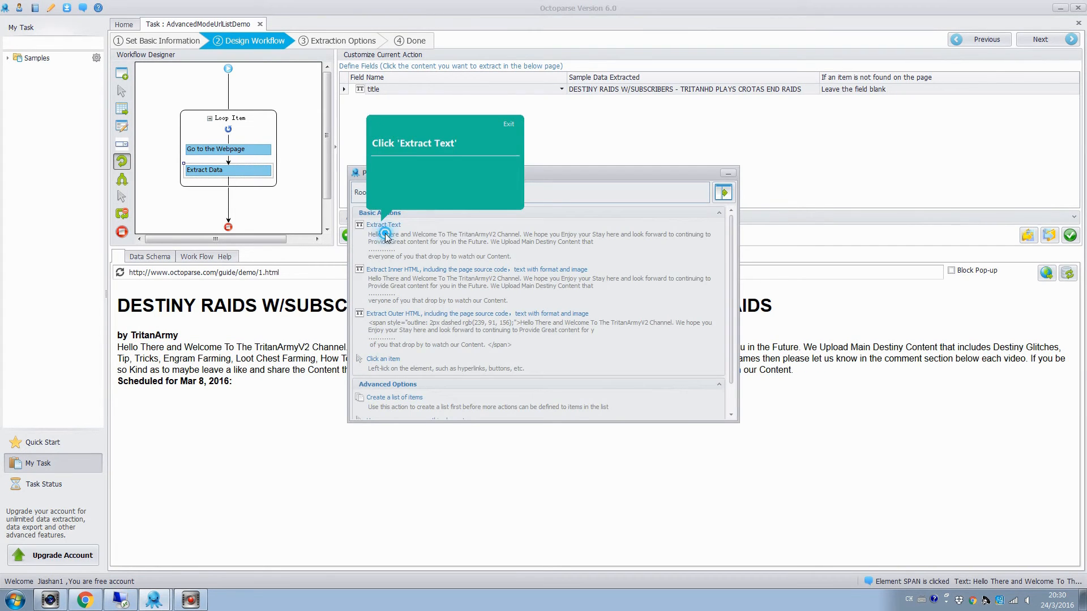
left_click(383, 224)
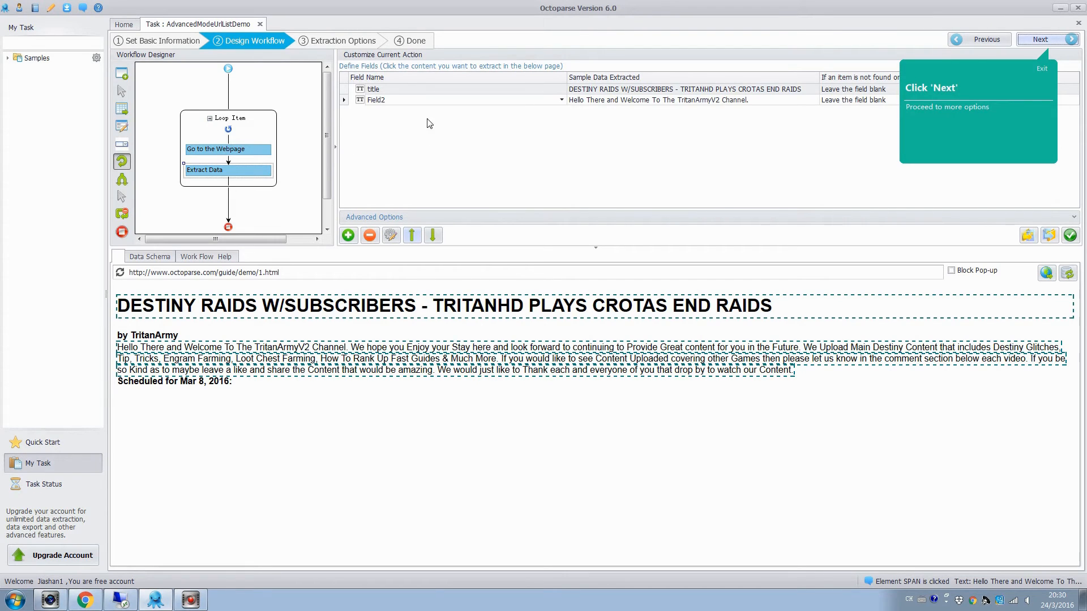
mouse_move(609, 123)
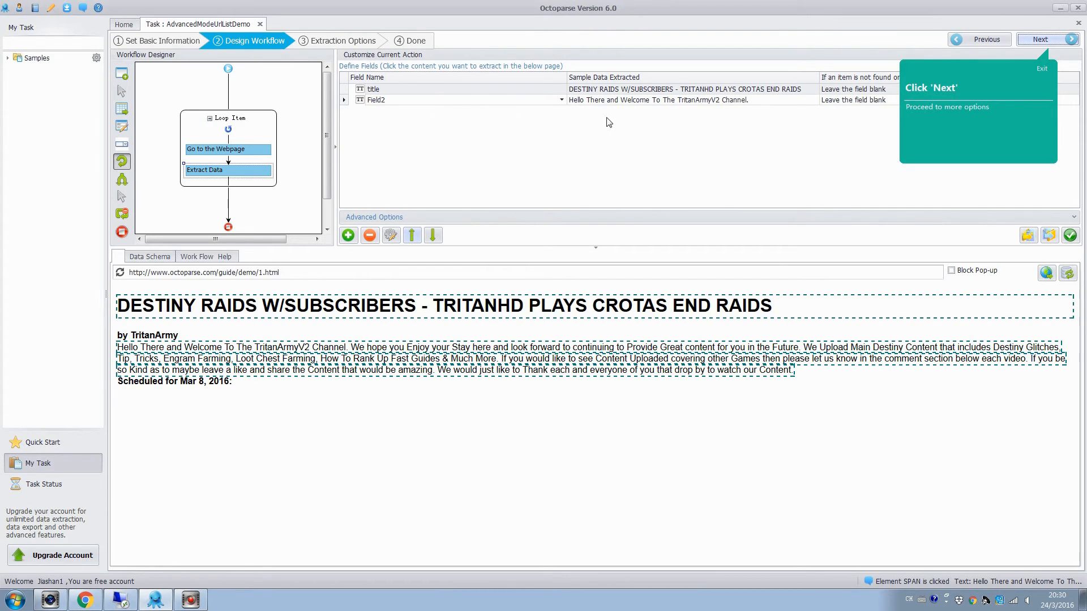
mouse_move(417, 156)
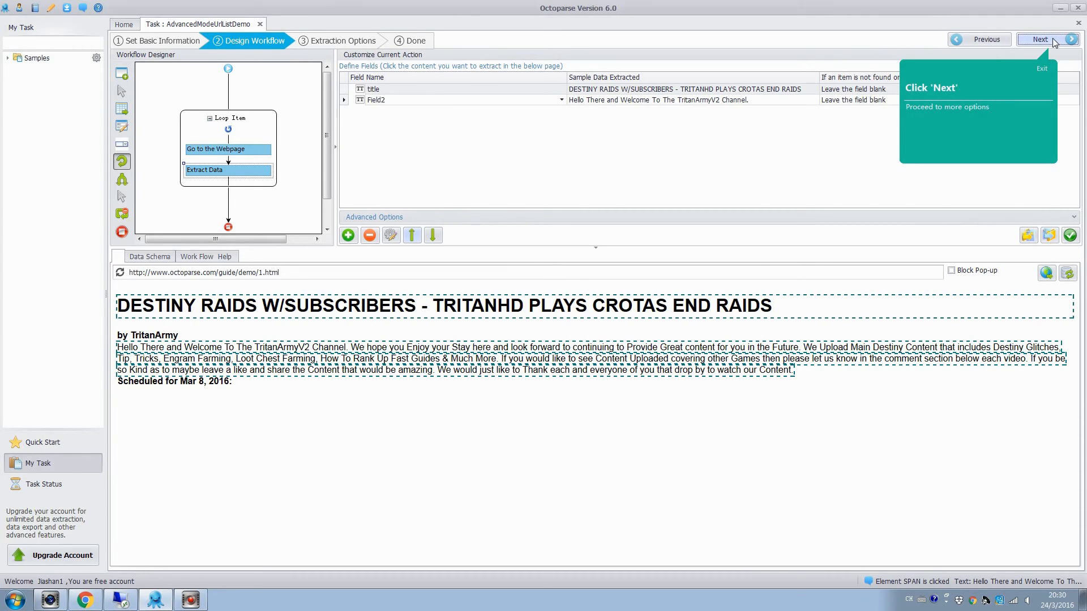
Finish setup with default extraction options and start a Local Extraction run
left_click(1039, 38)
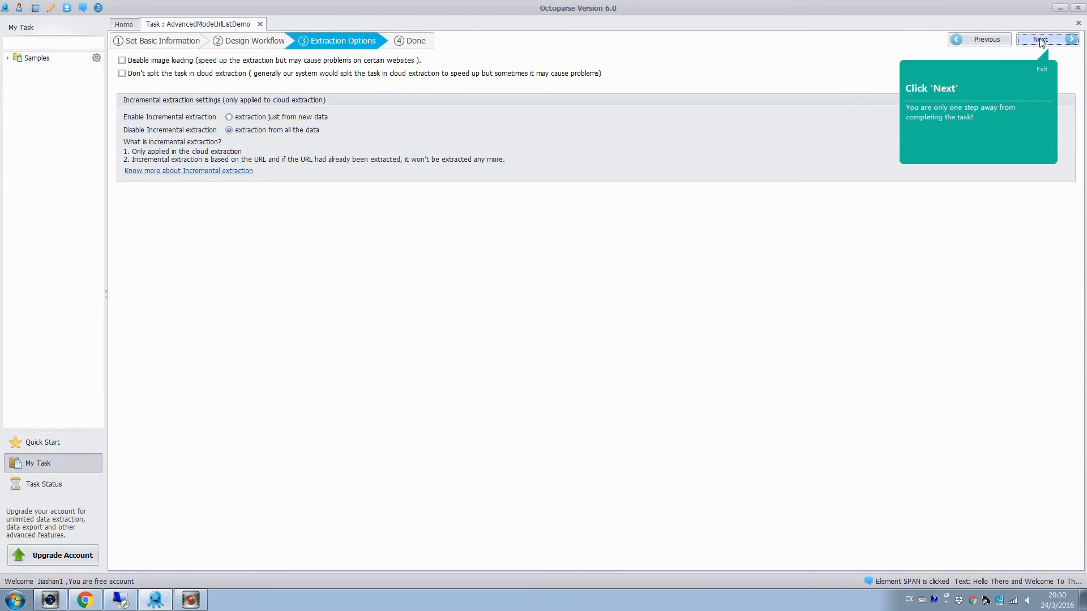
left_click(1039, 39)
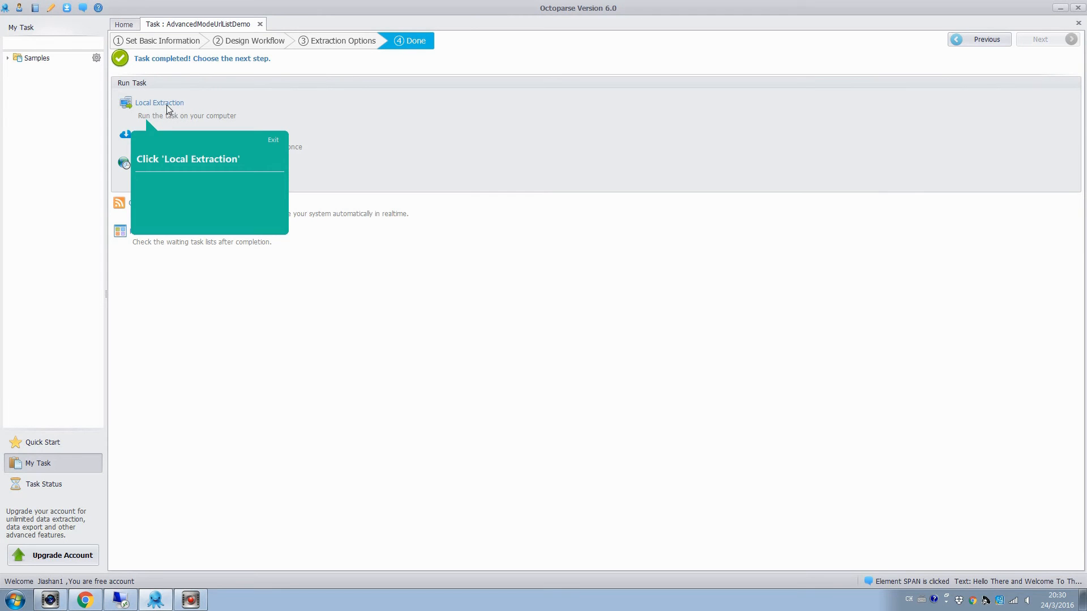
left_click(158, 103)
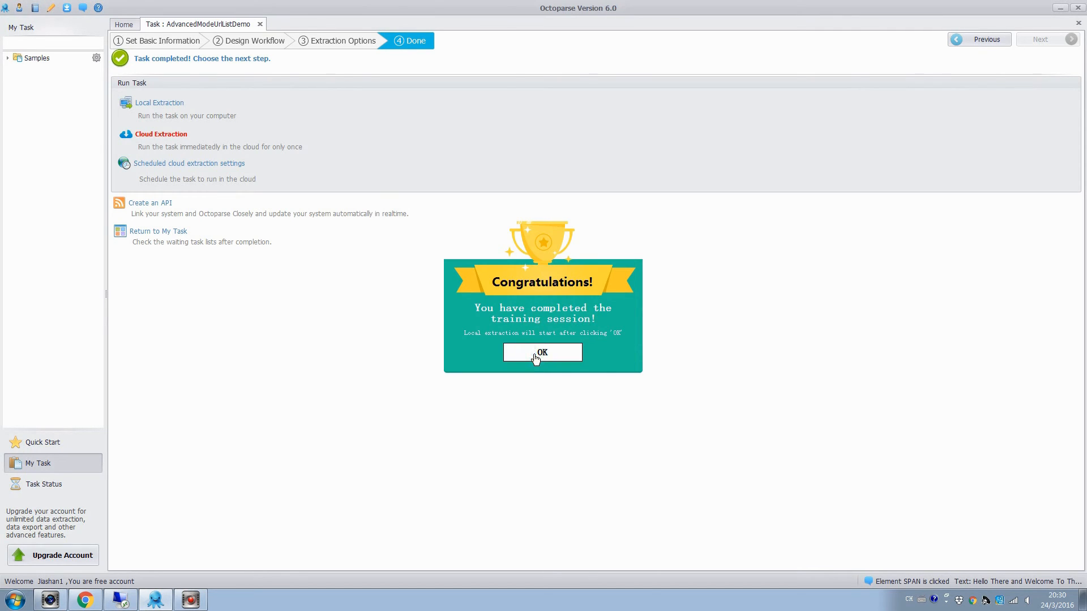
left_click(542, 353)
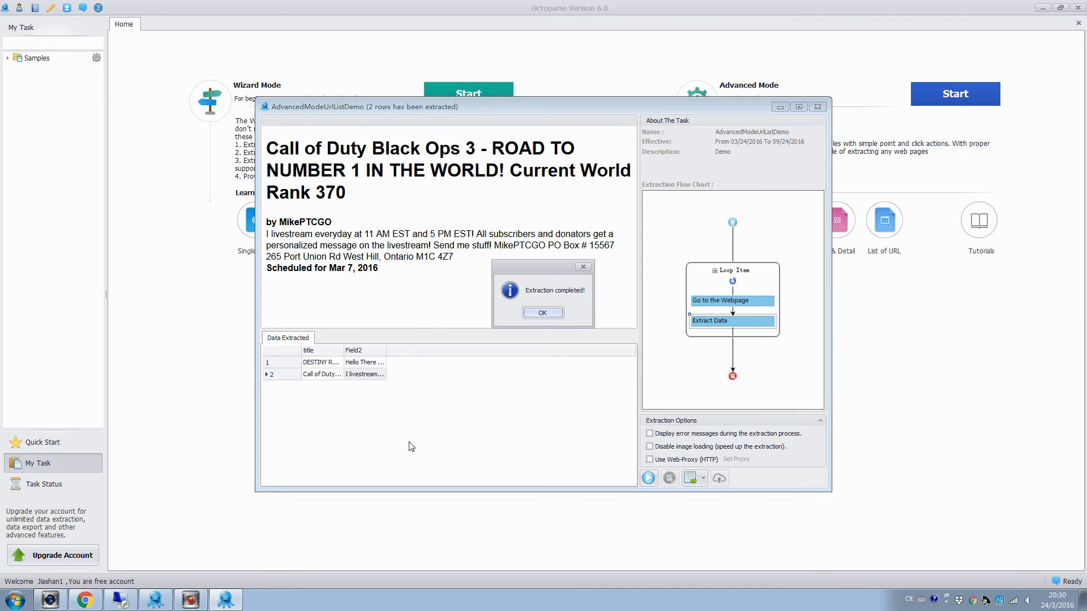
Acknowledge the completed extraction of 2 rows and show the Export Data format choices
left_click(542, 312)
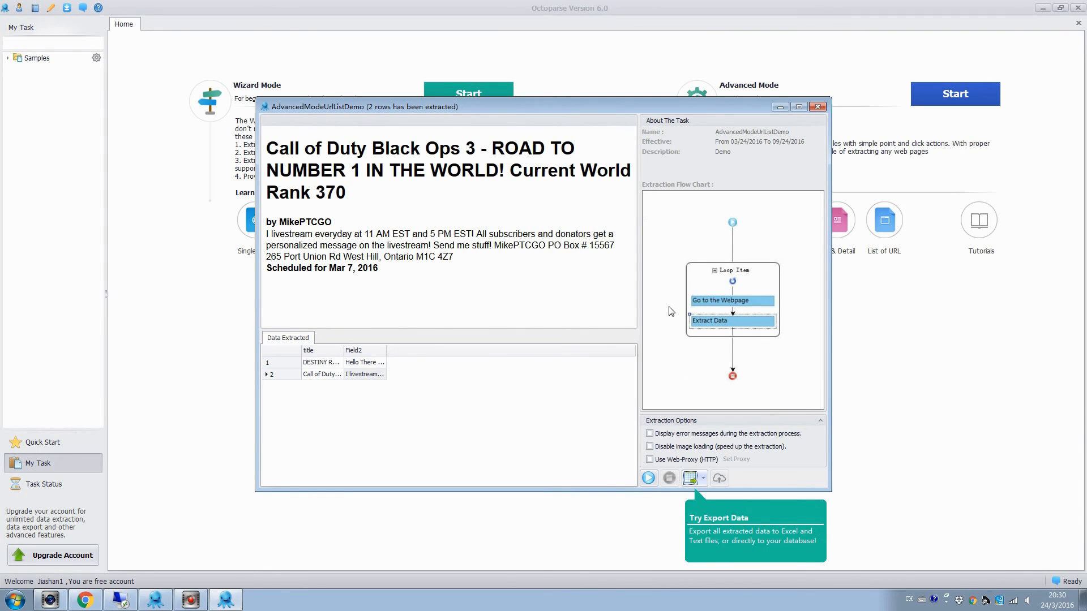
left_click(693, 478)
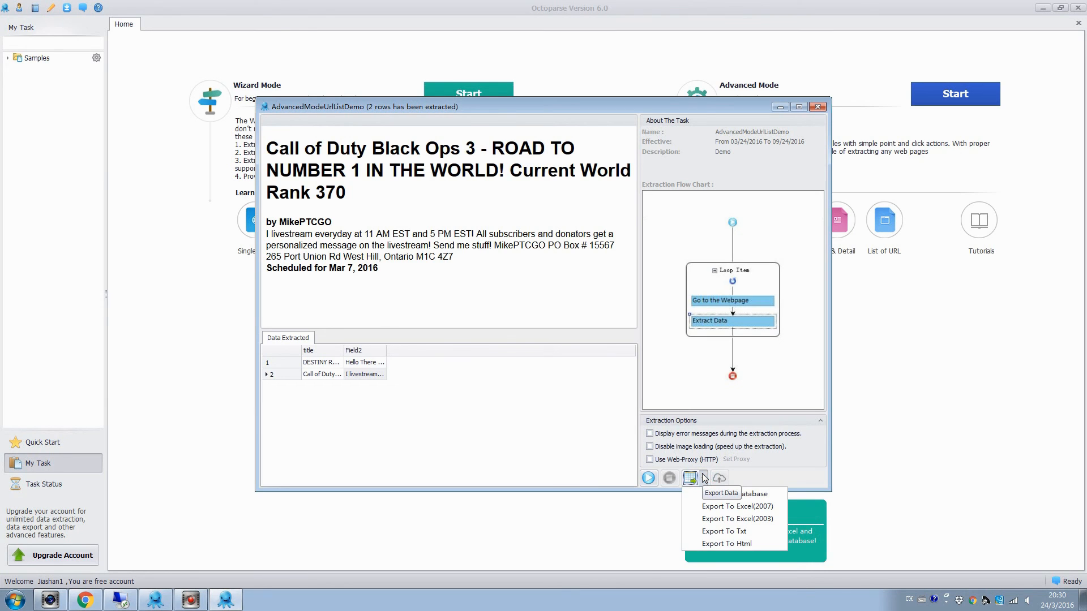